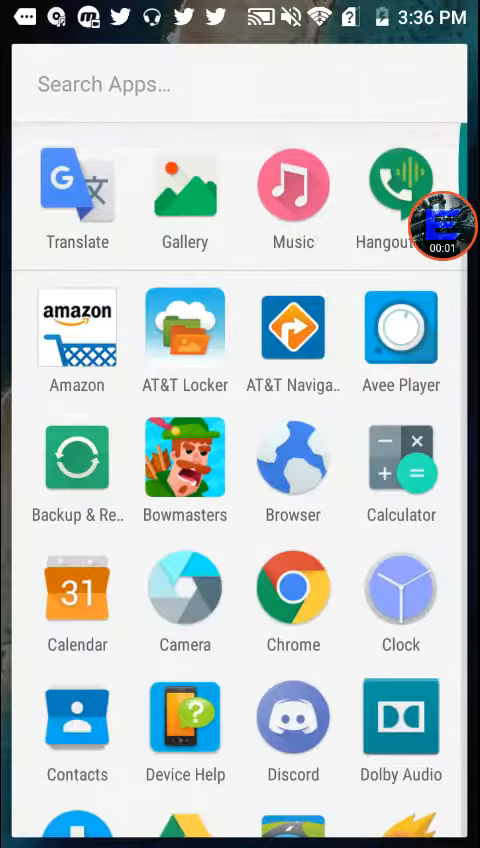
# - Leave the app drawer for the home screen page holding Google Handwriting, Skype and PvZ 2
pyautogui.scroll(-3)
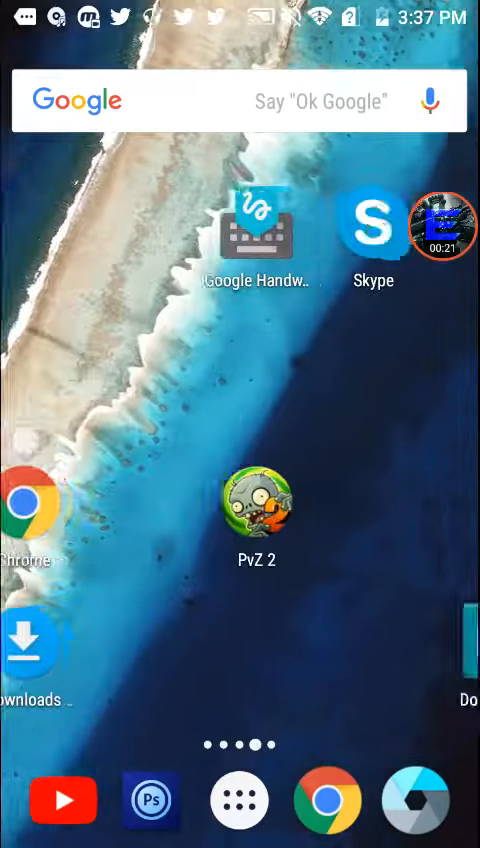
pyautogui.hscroll(-3)
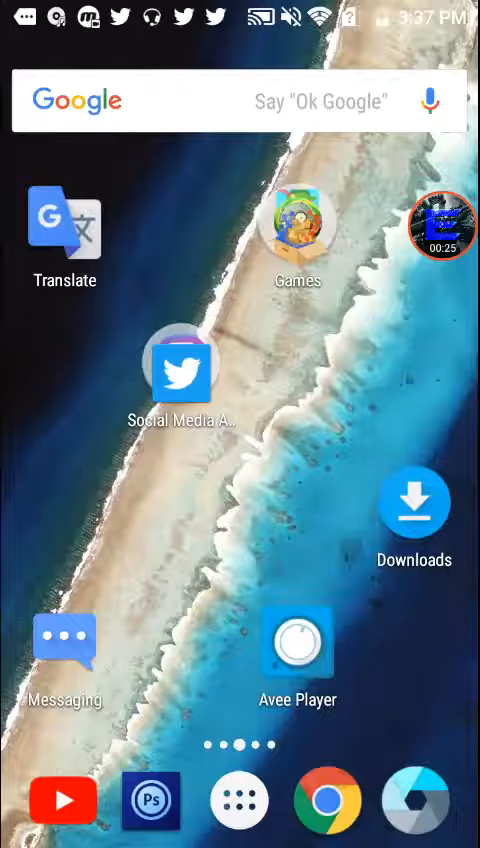
pyautogui.click(296, 230)
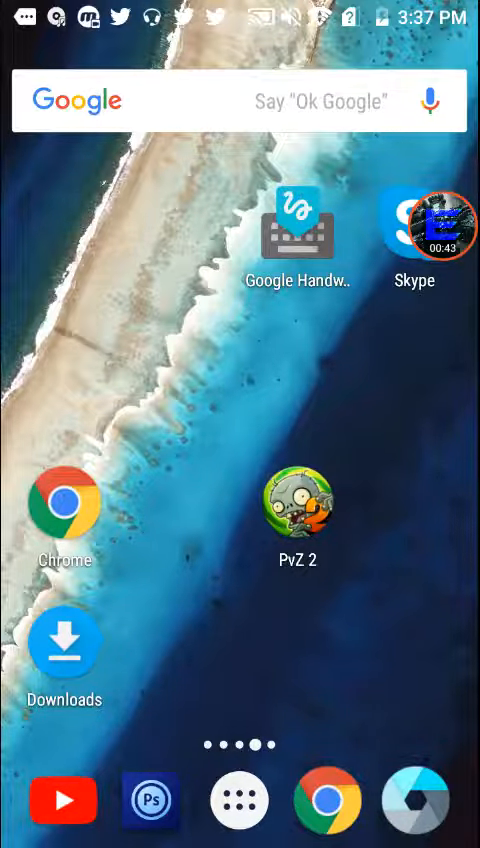
pyautogui.hscroll(-3)
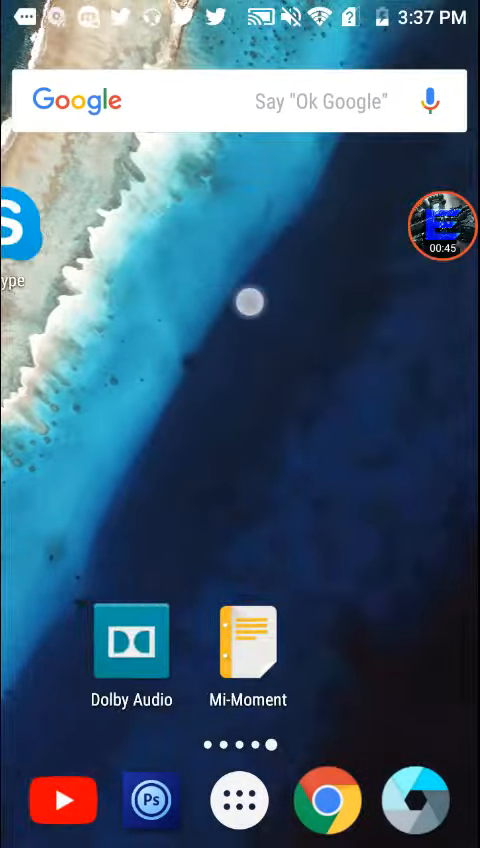
pyautogui.hscroll(-3)
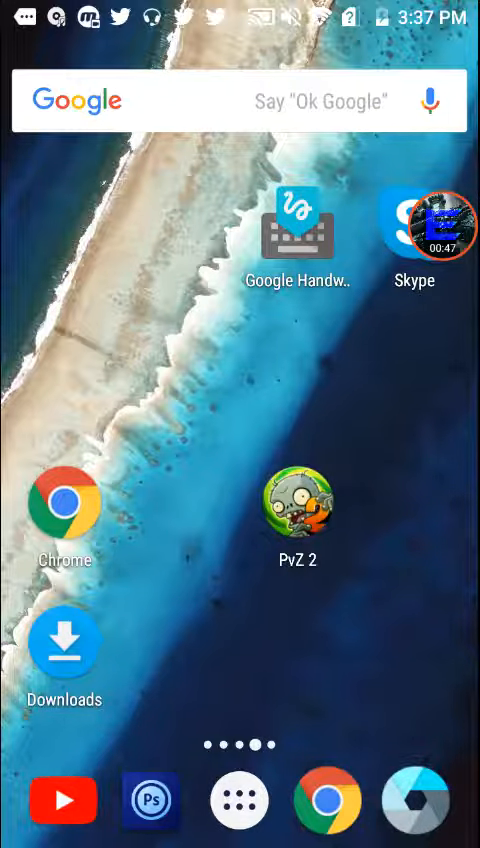